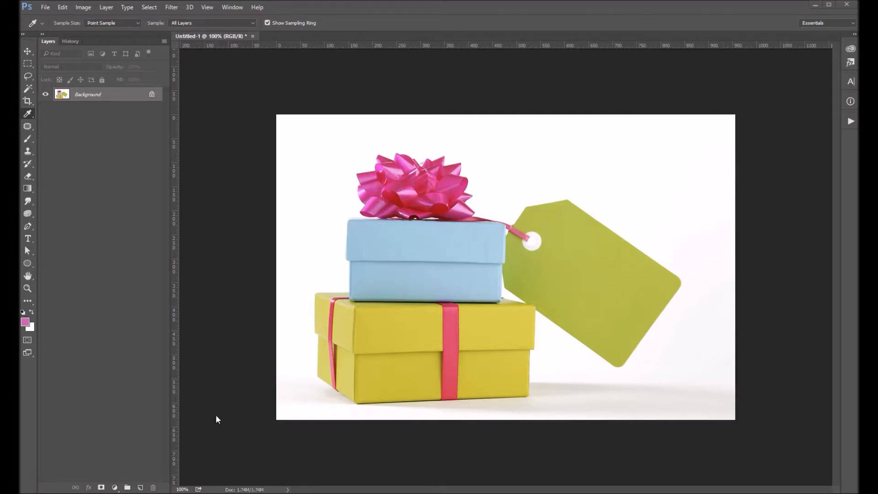
# - Open the Replace Color adjustment from the Image > Adjustments menu
pyautogui.click(83, 7)
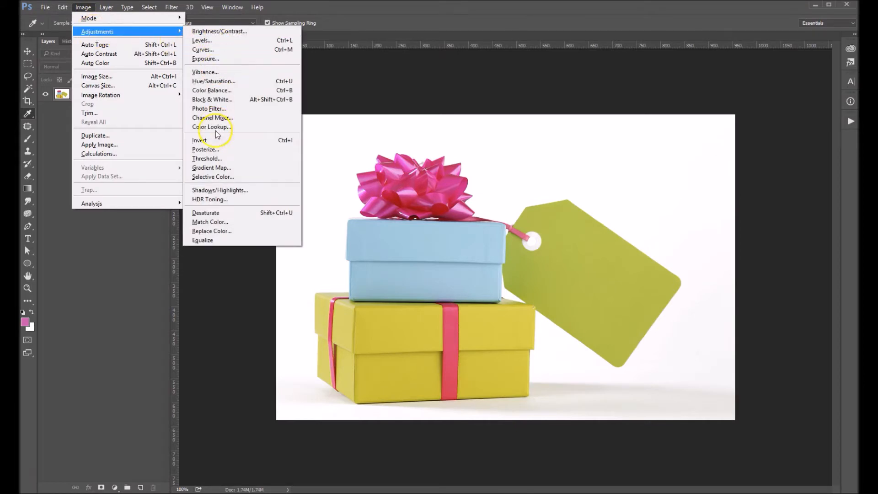
pyautogui.click(212, 230)
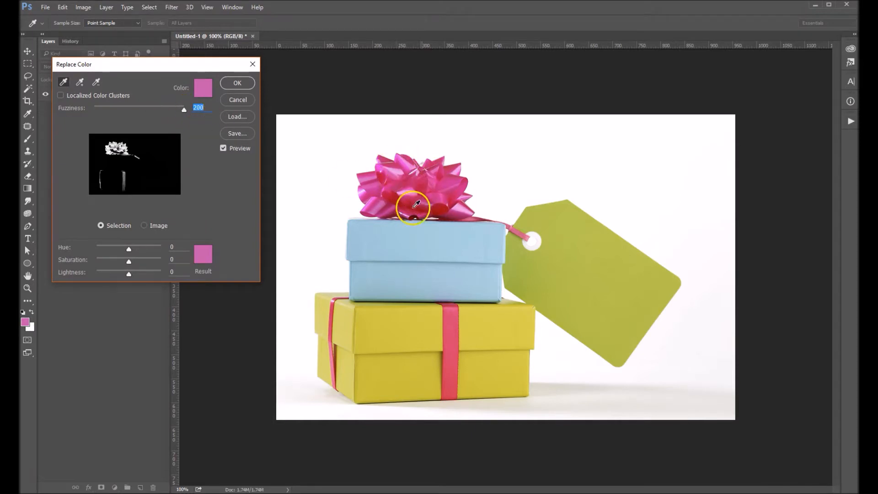
pyautogui.moveTo(445, 185)
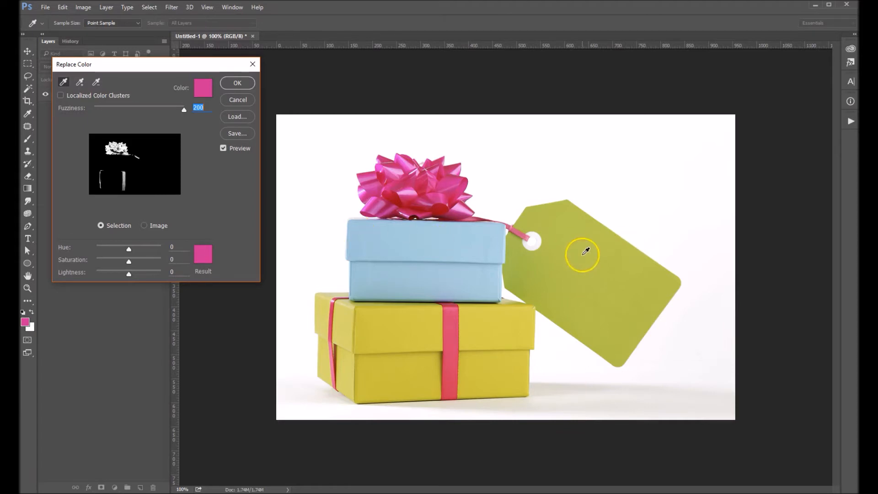
# - Sample the green tag as a test, then resample the pink bow as the colour to replace
pyautogui.click(466, 359)
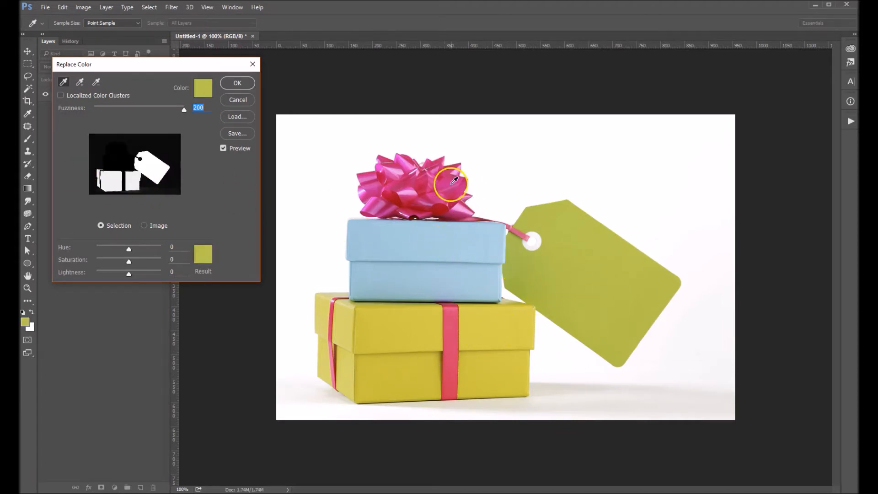
pyautogui.click(453, 182)
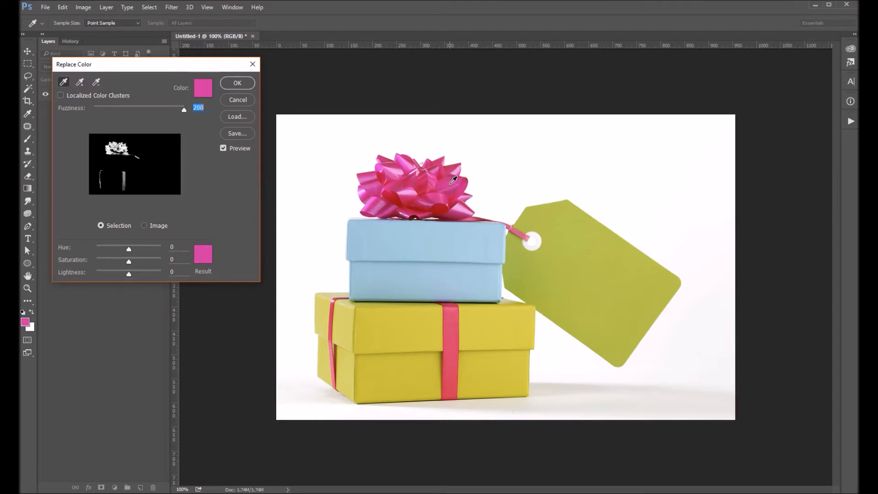
pyautogui.moveTo(183, 110); pyautogui.dragTo(182, 110)
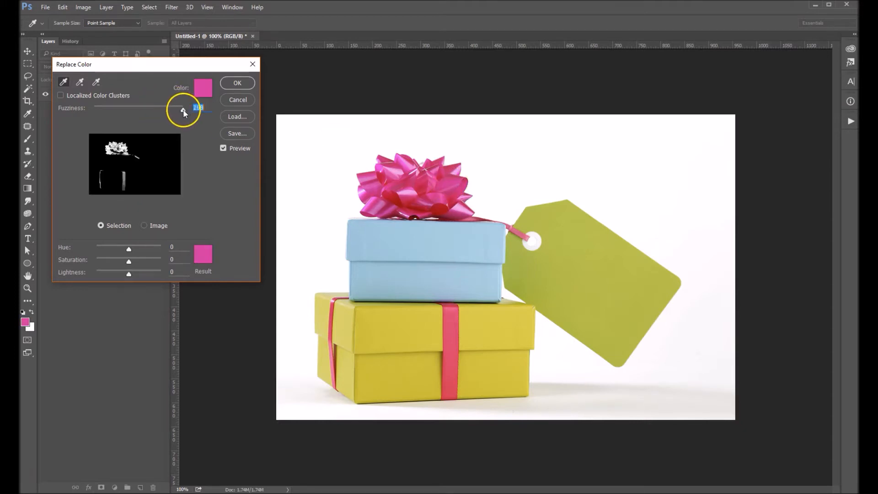
pyautogui.moveTo(182, 110); pyautogui.dragTo(117, 110)
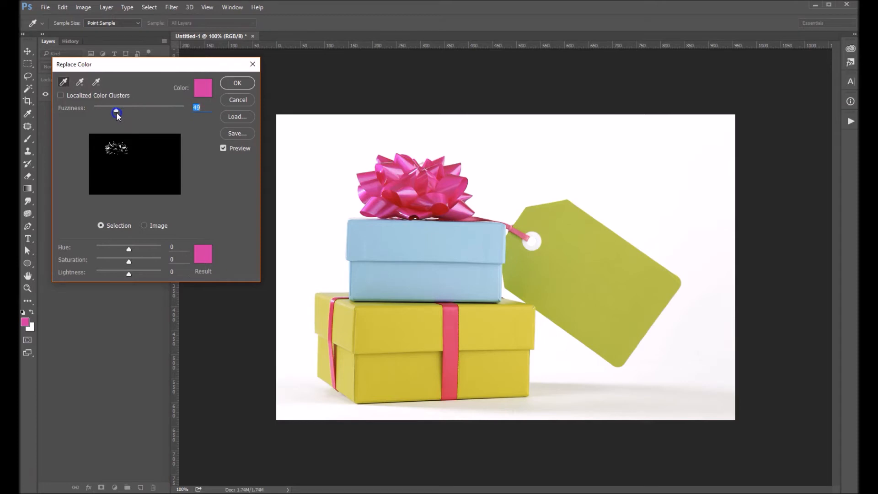
pyautogui.moveTo(116, 107); pyautogui.dragTo(97, 108)
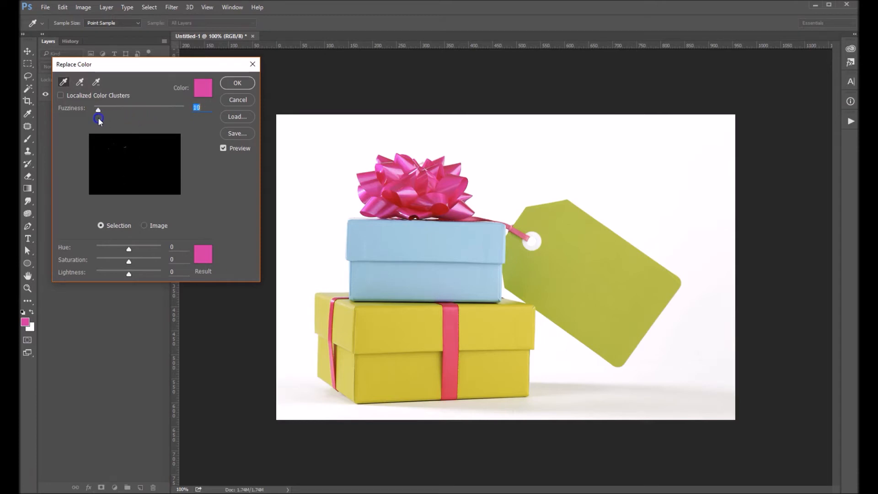
pyautogui.moveTo(98, 110); pyautogui.dragTo(147, 109)
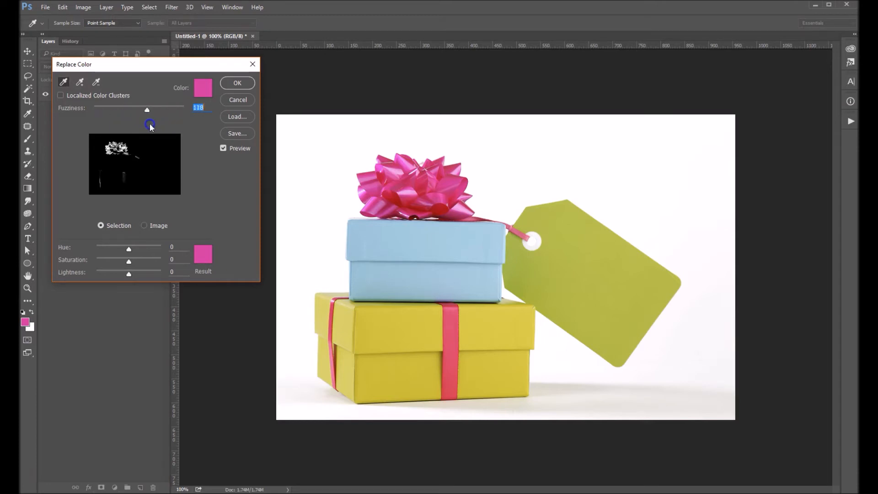
pyautogui.moveTo(147, 109); pyautogui.dragTo(184, 109)
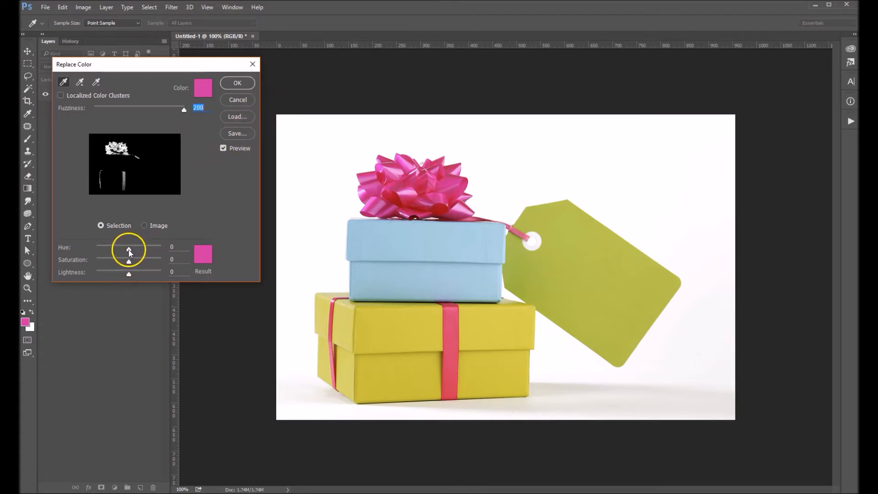
# - Drag the Hue slider to about -137 so the bow and ribbons turn blue
pyautogui.moveTo(129, 249); pyautogui.dragTo(107, 249)
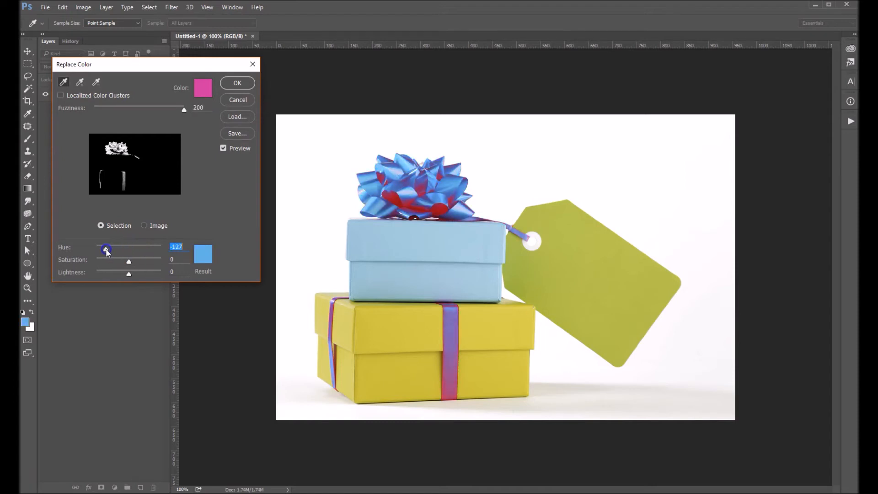
pyautogui.moveTo(107, 249); pyautogui.dragTo(104, 249)
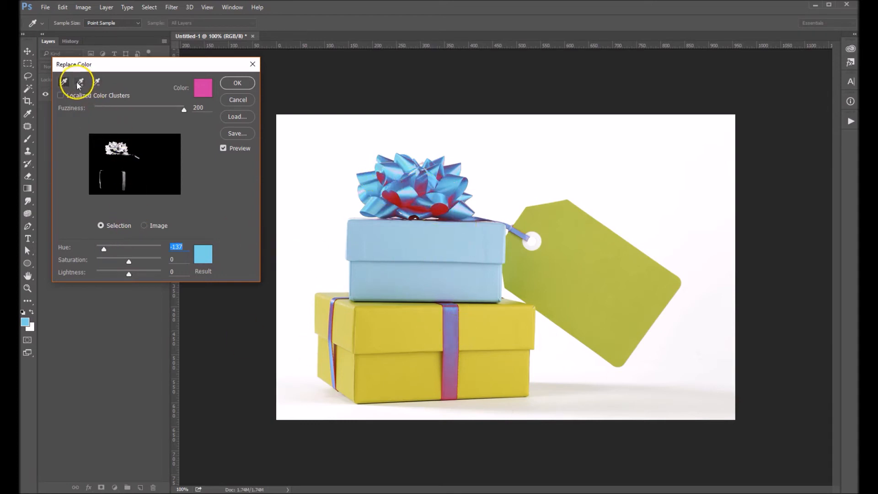
# - Pick the Add to Sample eyedropper to include the leftover reddish ribbon shades
pyautogui.click(79, 82)
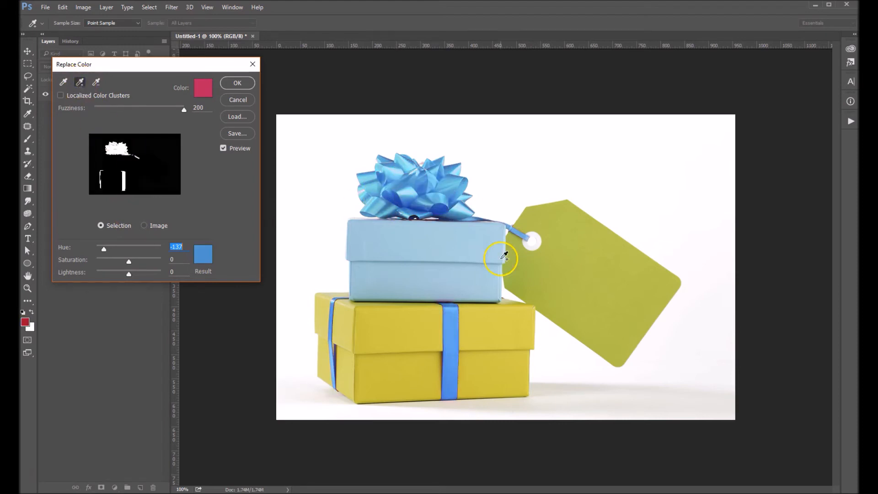
pyautogui.moveTo(406, 163)
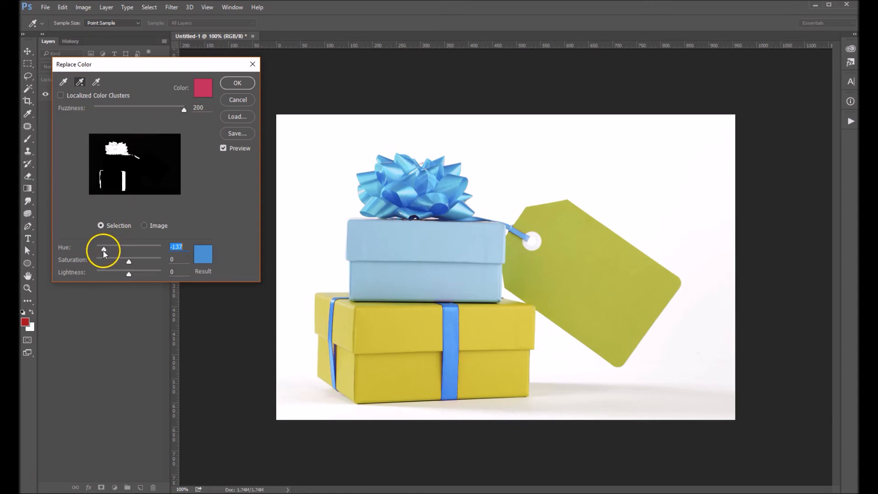
# - Sweep the hue through pink and green, settling at about +25 for orange-red
pyautogui.moveTo(104, 249); pyautogui.dragTo(127, 249)
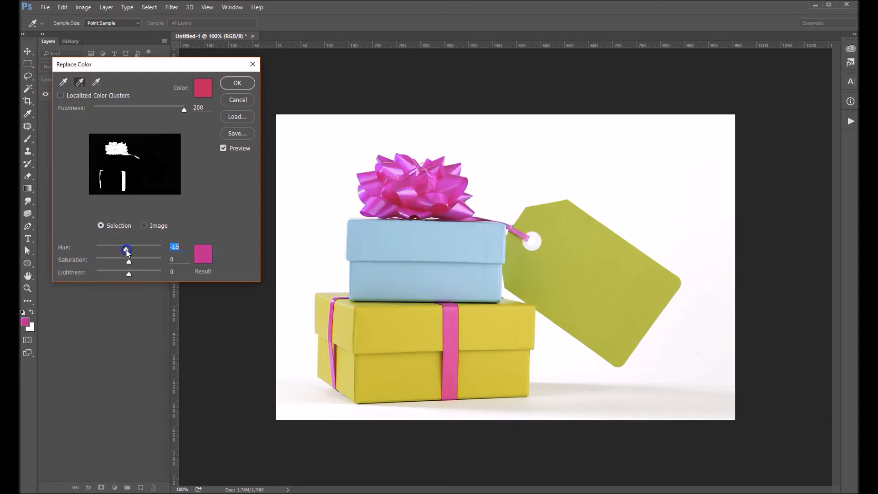
pyautogui.moveTo(126, 250); pyautogui.dragTo(159, 252)
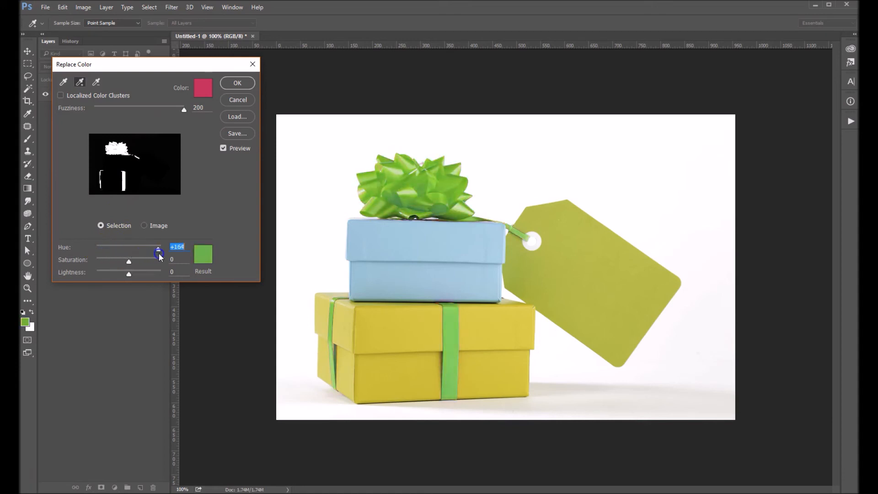
pyautogui.moveTo(159, 253); pyautogui.dragTo(134, 253)
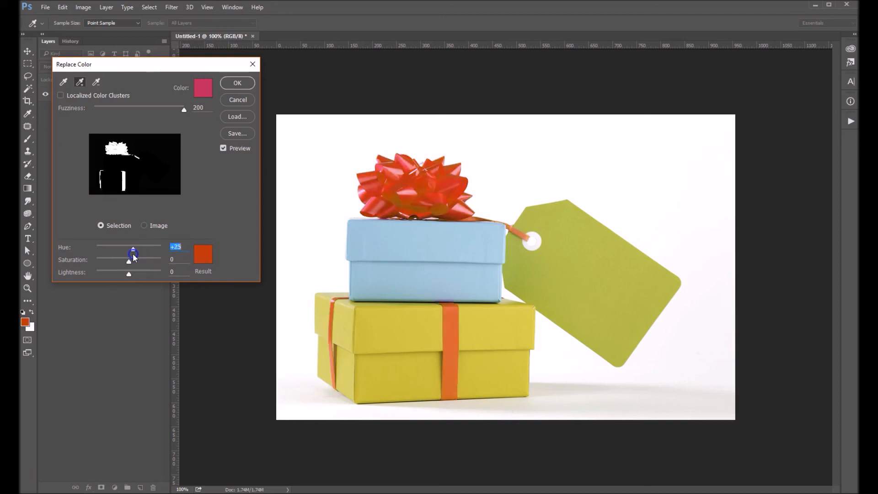